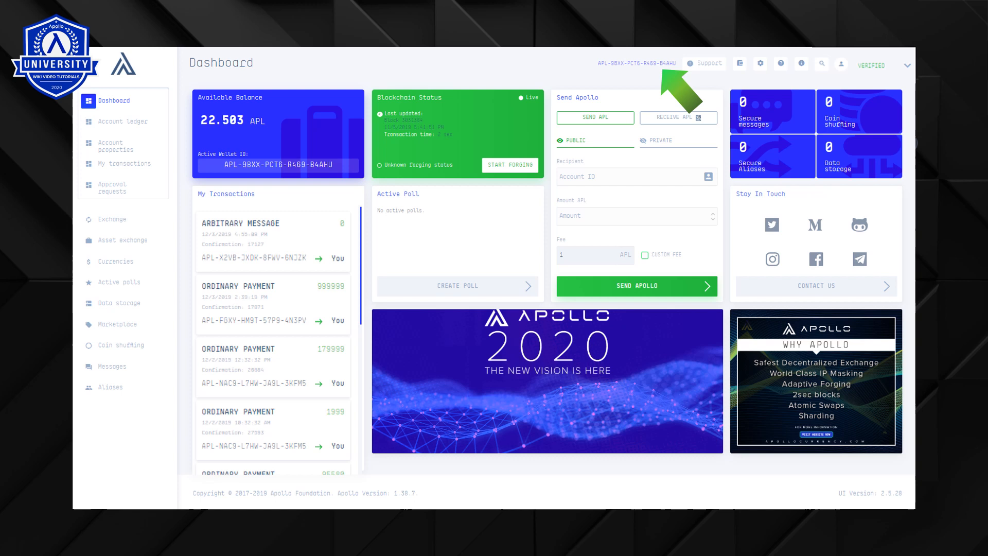
left_click(640, 64)
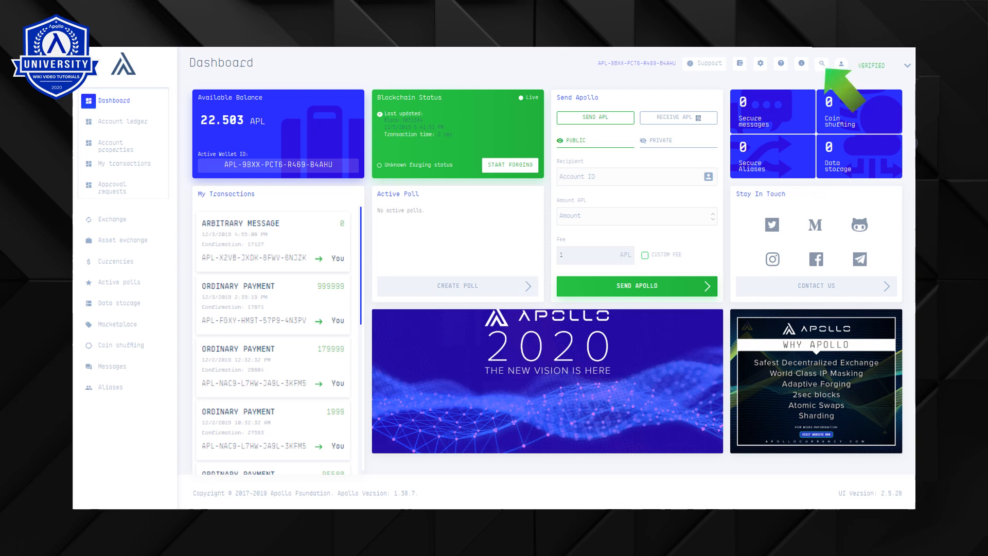
left_click(823, 64)
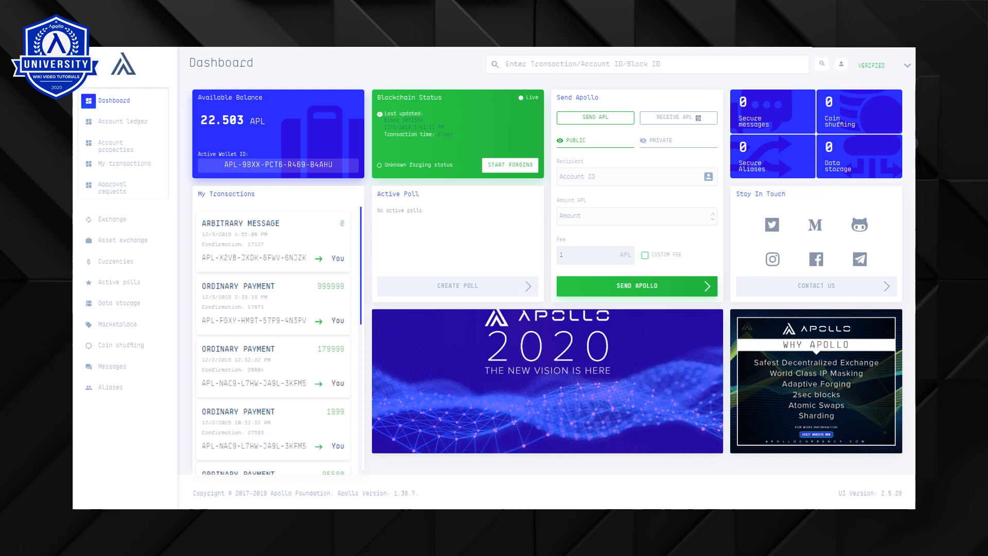
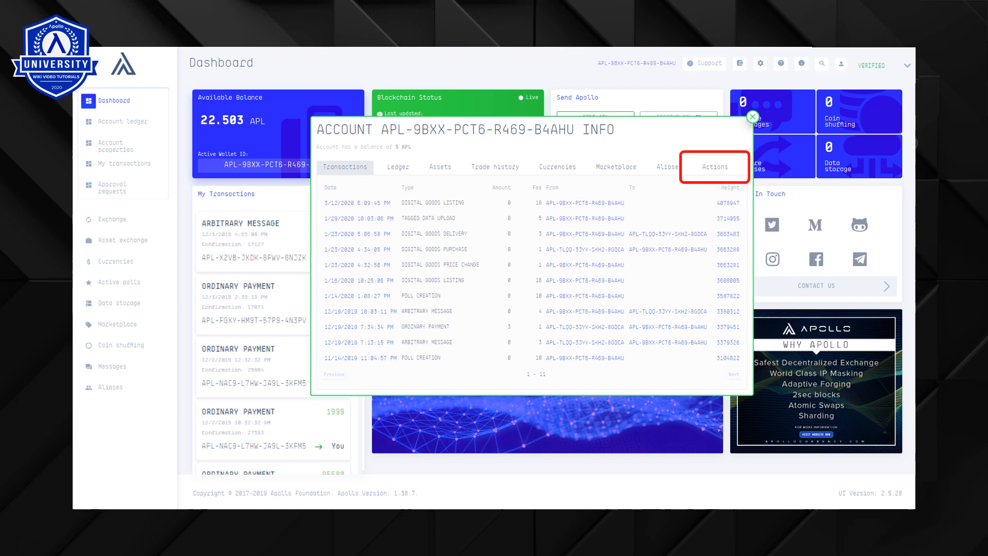
left_click(715, 166)
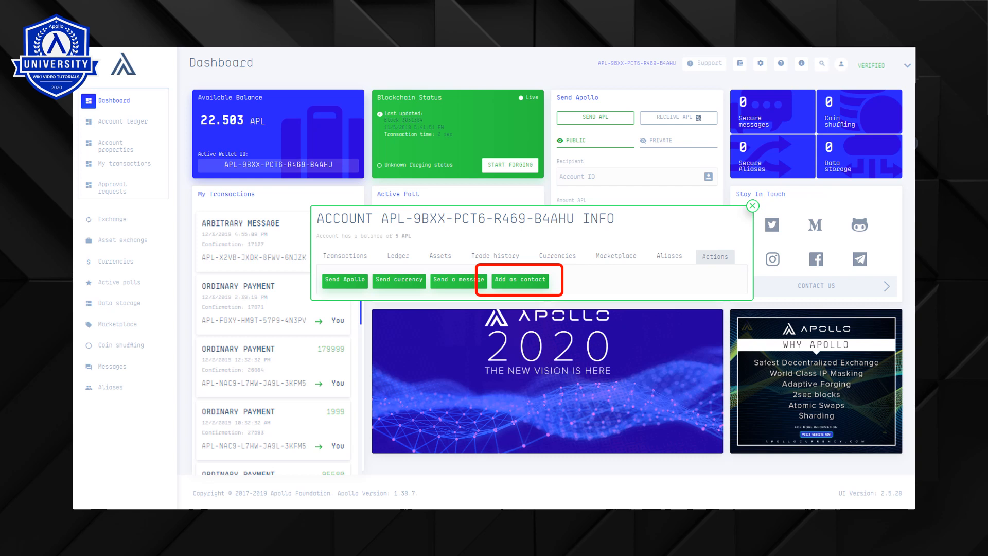
left_click(520, 280)
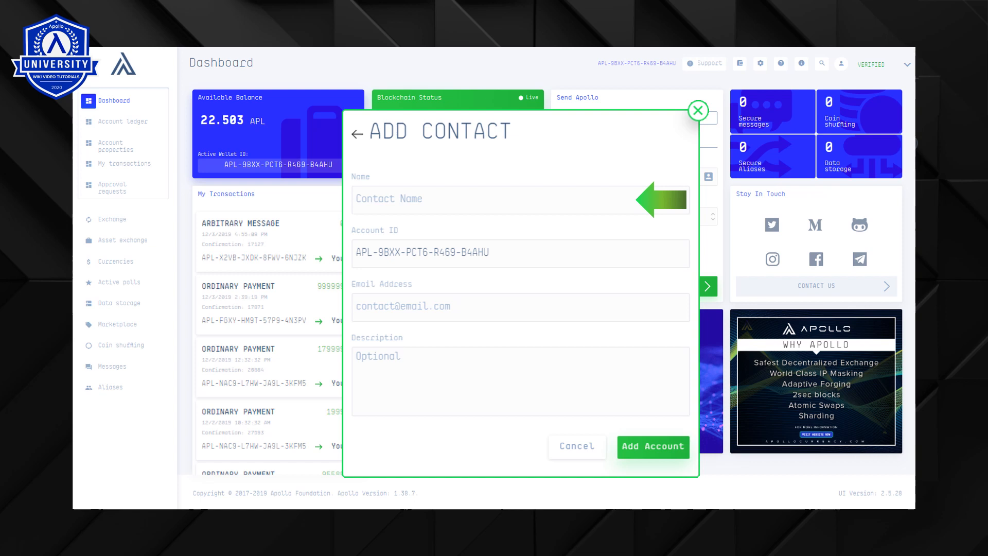
- Add the contact named 'Apollo University' with description 'Wallet Used for Apollo University'
type("Apollo University")
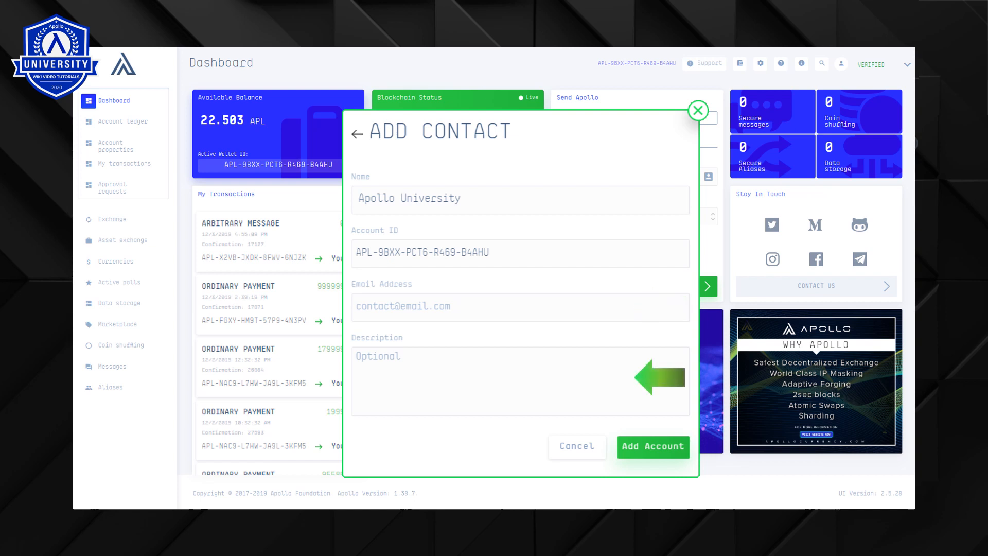
type("Wallet Used for Apollo University")
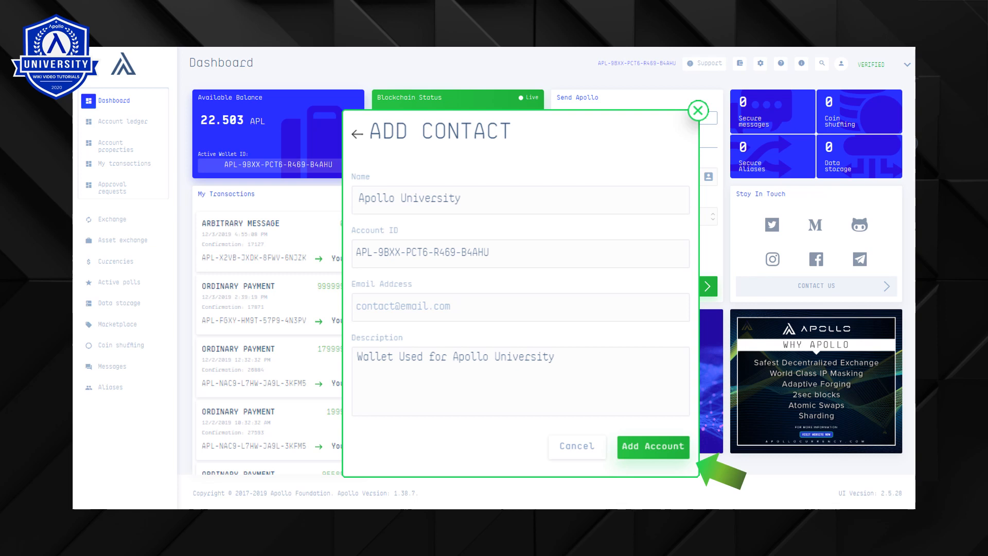
left_click(653, 447)
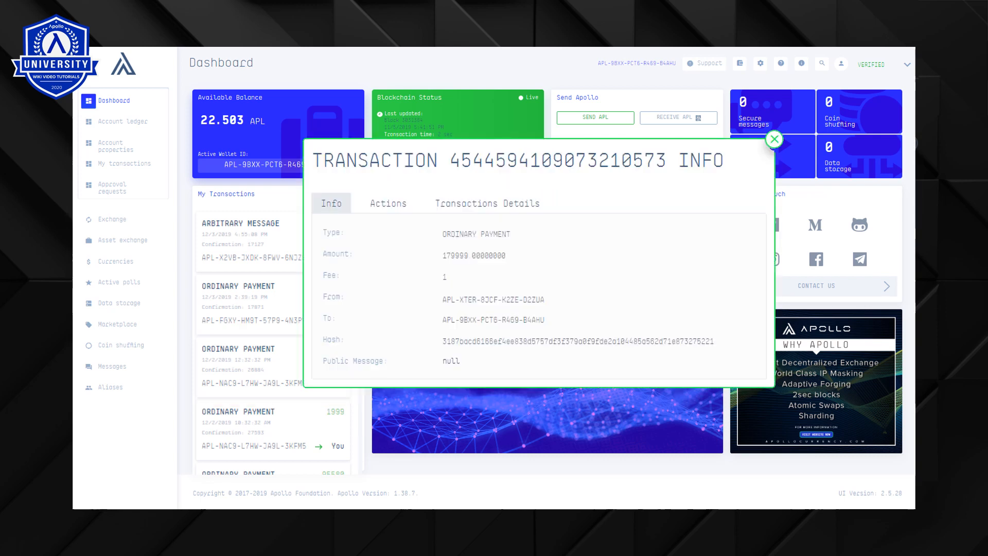
left_click(387, 203)
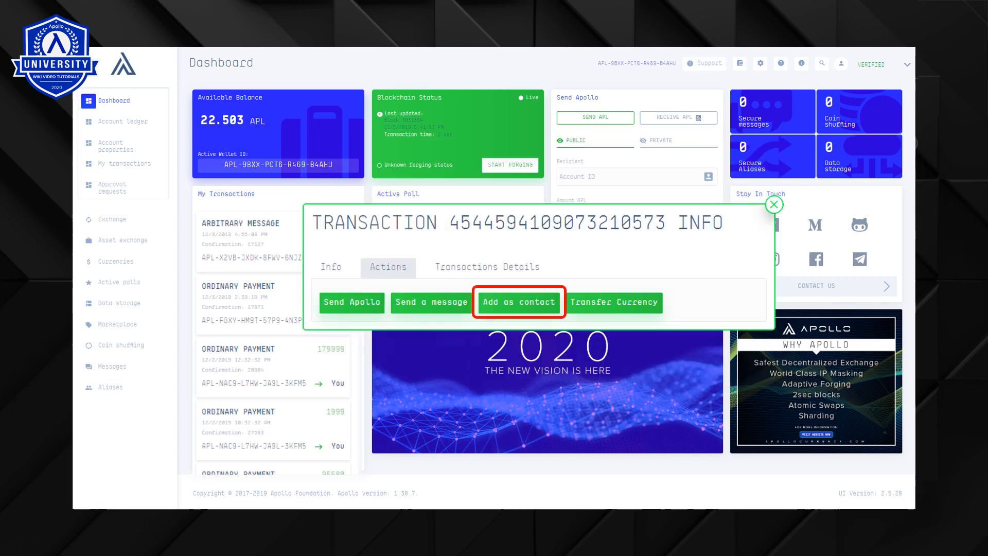
left_click(774, 203)
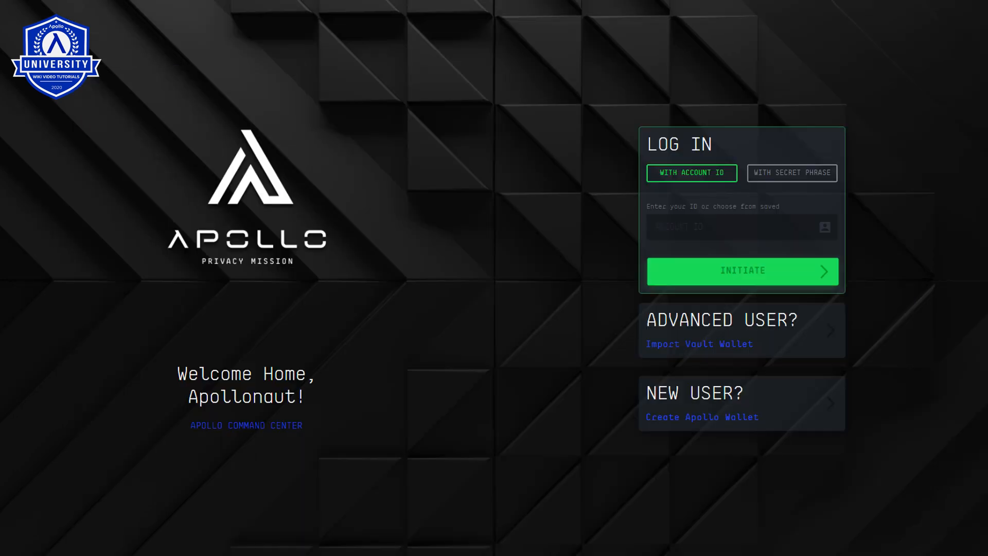
mouse_move(825, 245)
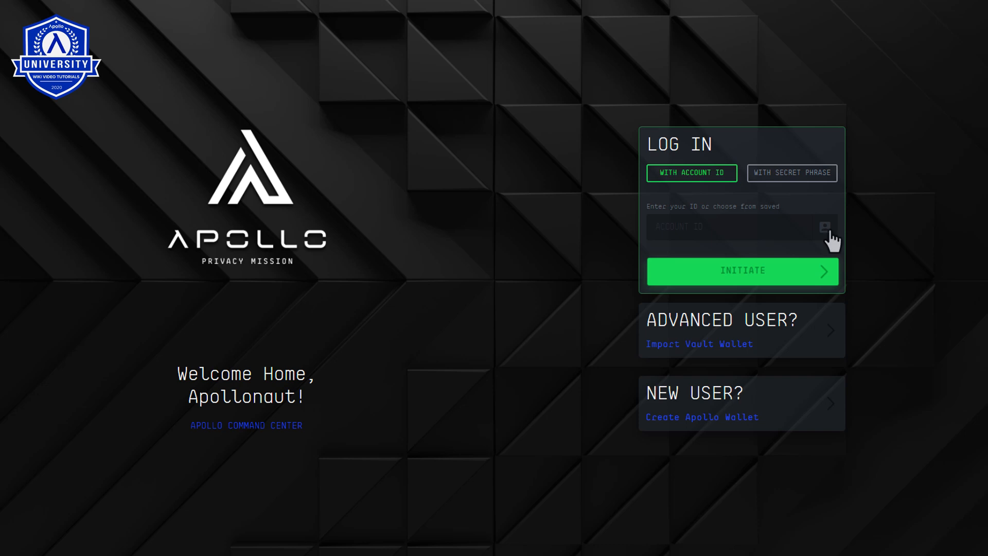
- Log in by choosing the saved Apollo University contact as the account ID
left_click(825, 227)
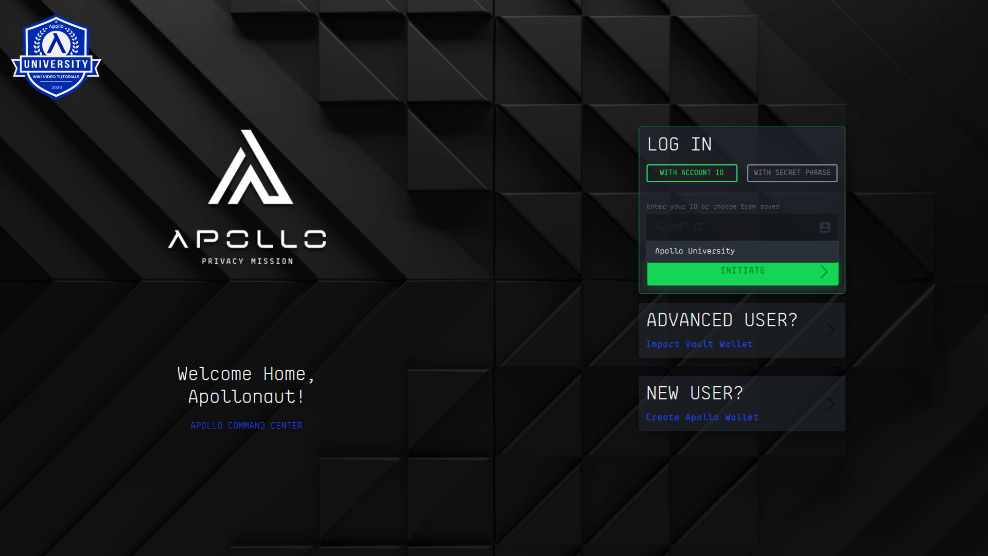
mouse_move(747, 257)
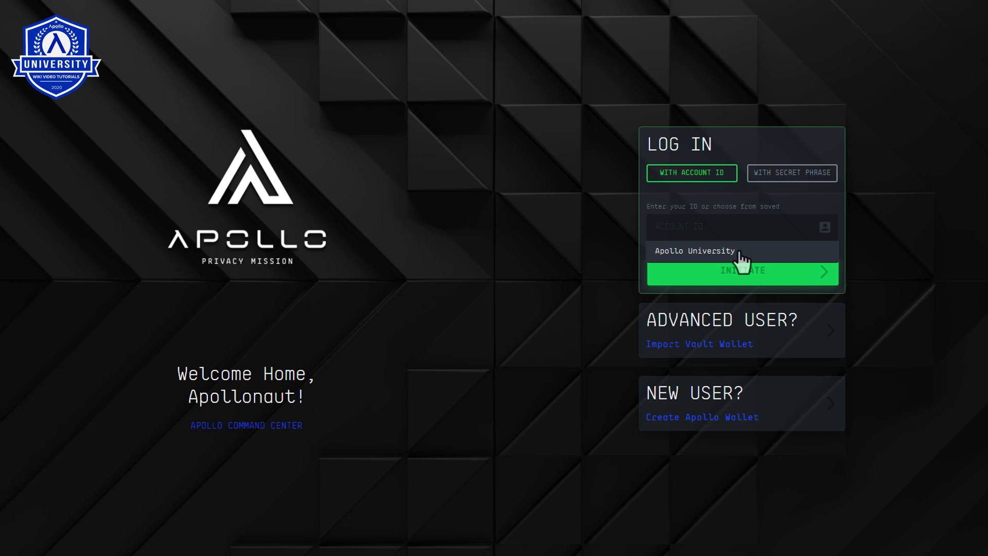
left_click(694, 250)
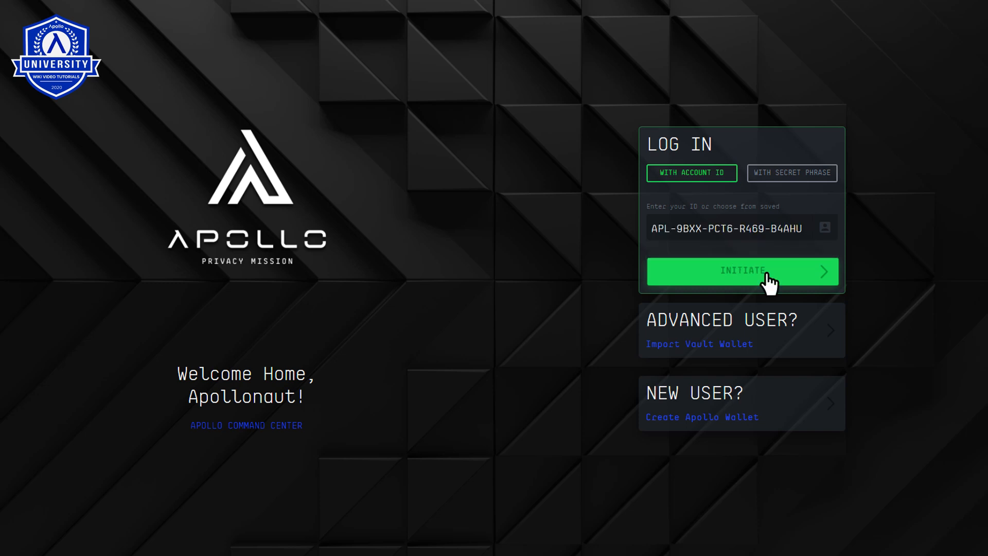
left_click(743, 272)
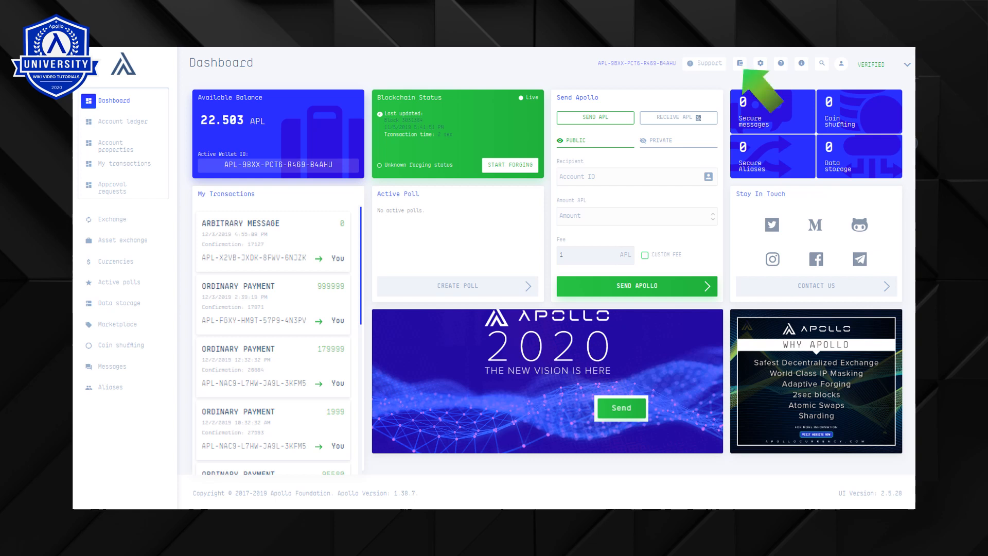
left_click(622, 408)
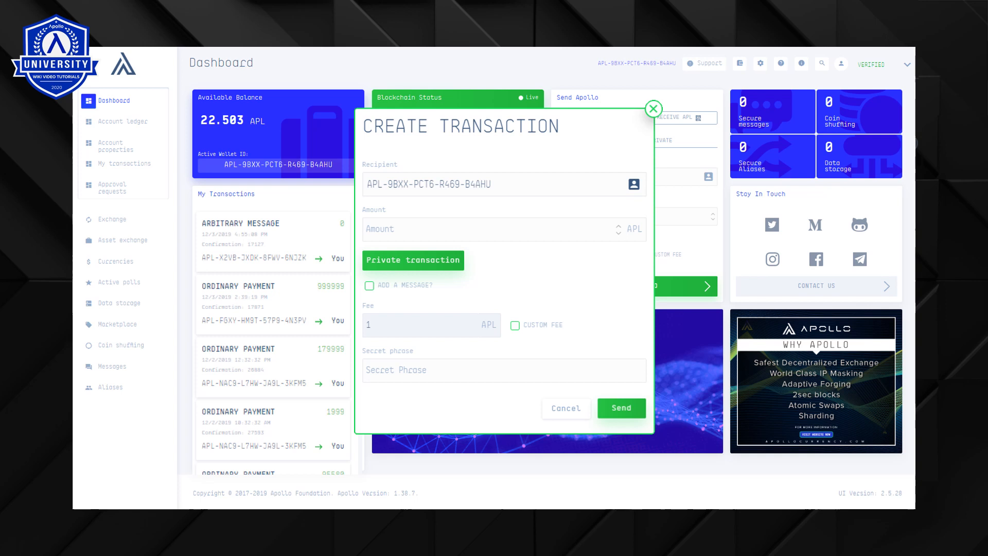
type("100")
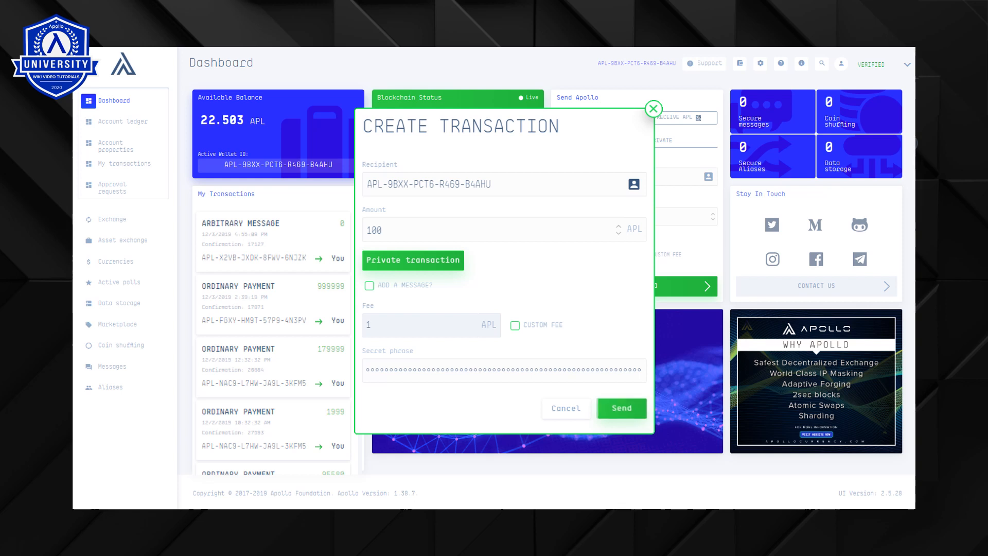
left_click(622, 407)
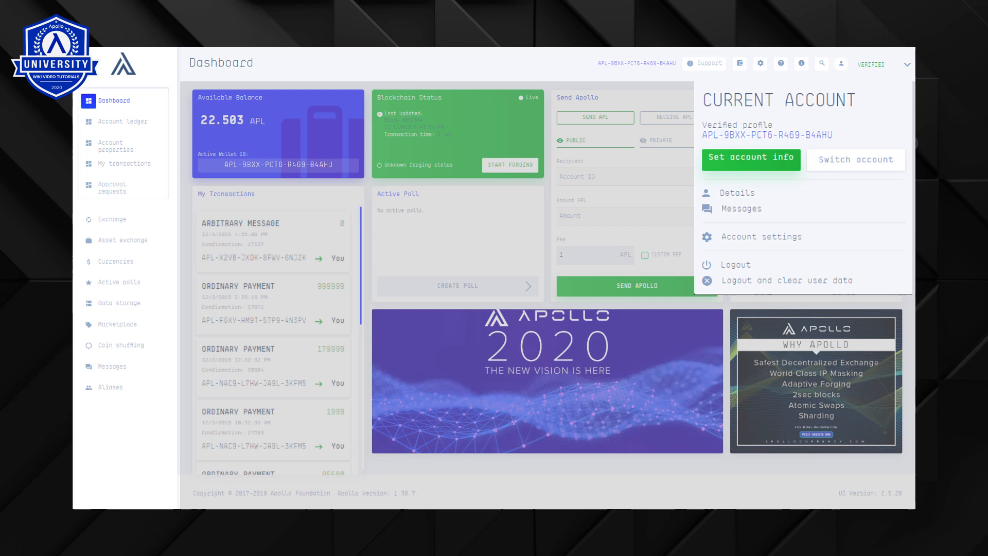
mouse_move(786, 280)
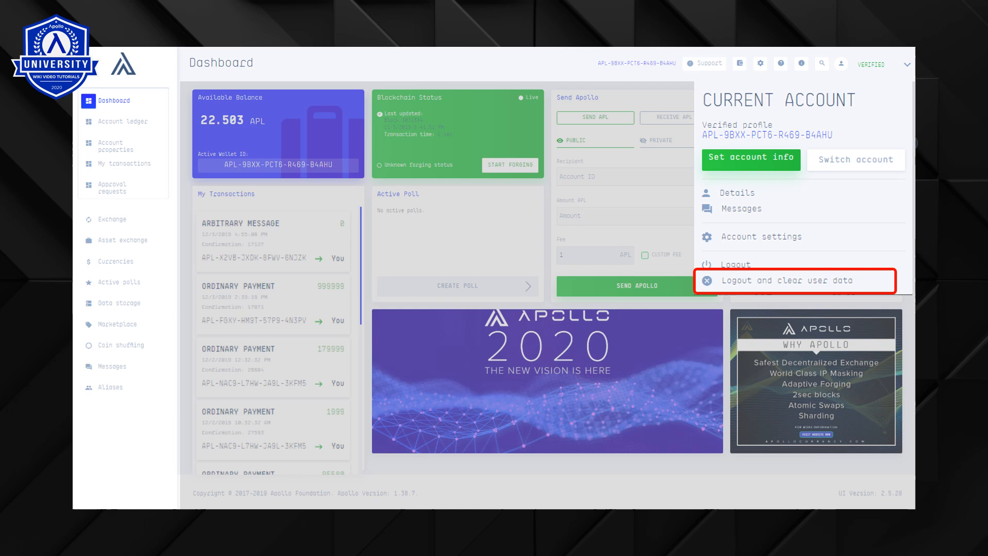
- Log out and clear user data, emptying the saved contacts list
left_click(789, 280)
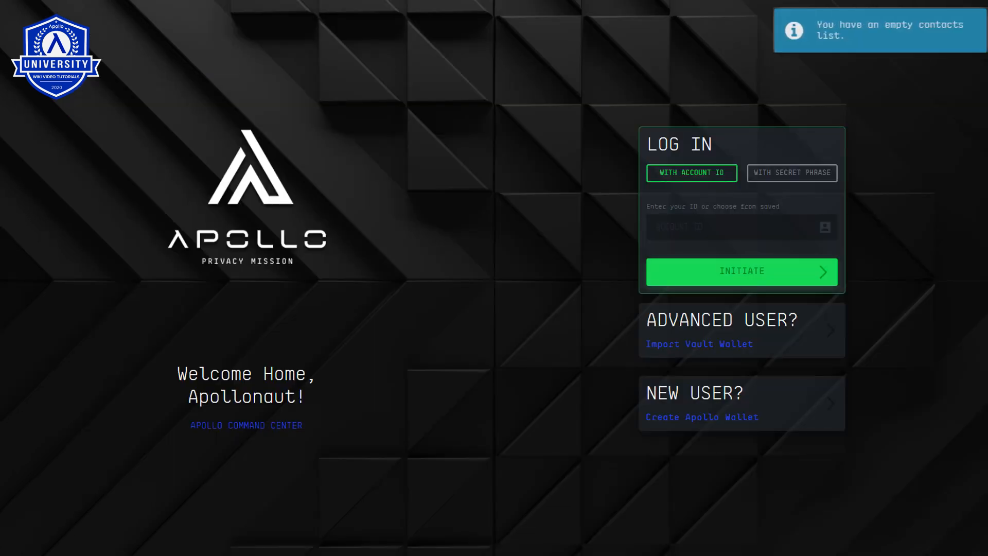